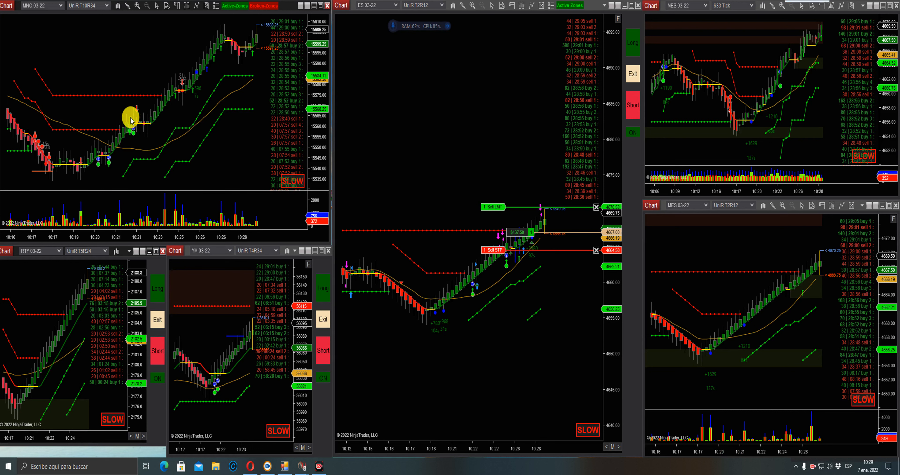
mouse_move(171, 104)
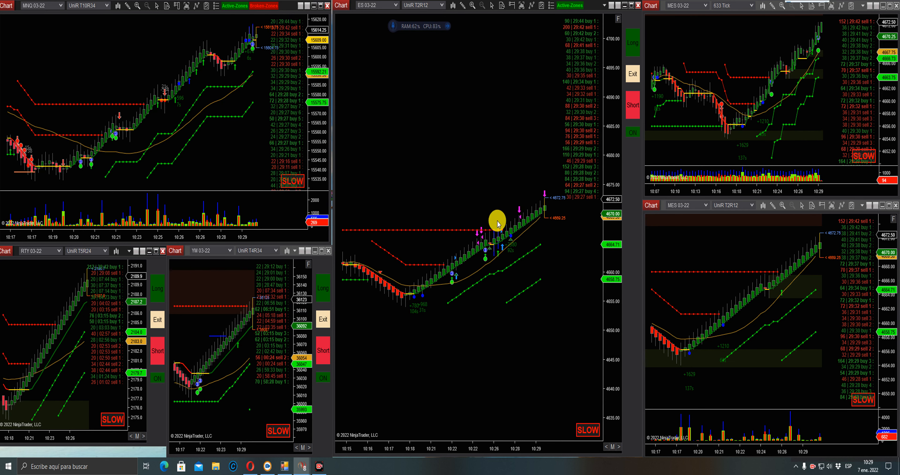
mouse_move(468, 154)
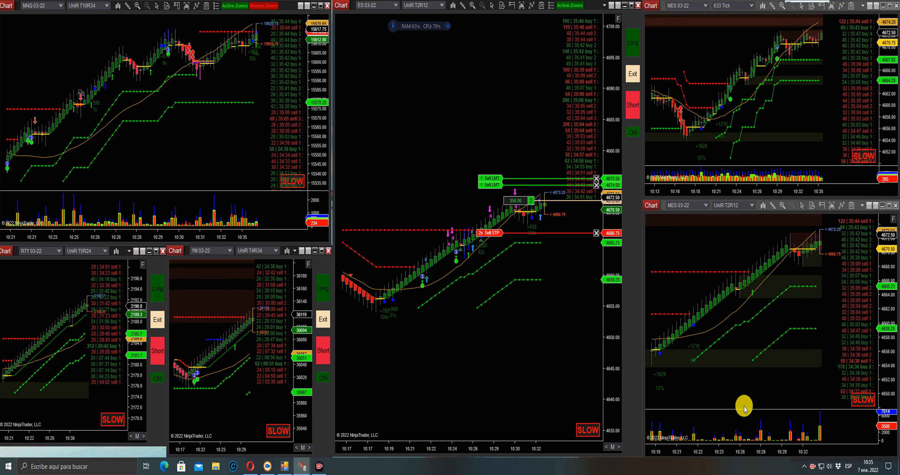
mouse_move(527, 228)
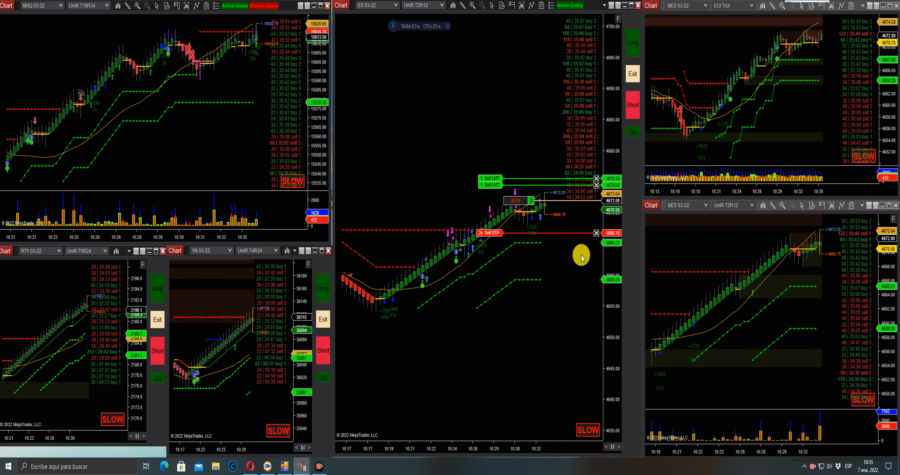
mouse_move(610, 266)
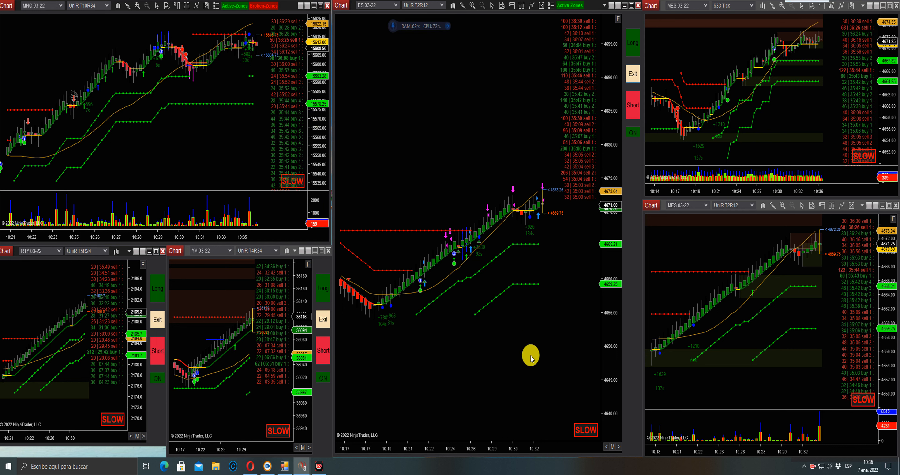
mouse_move(526, 248)
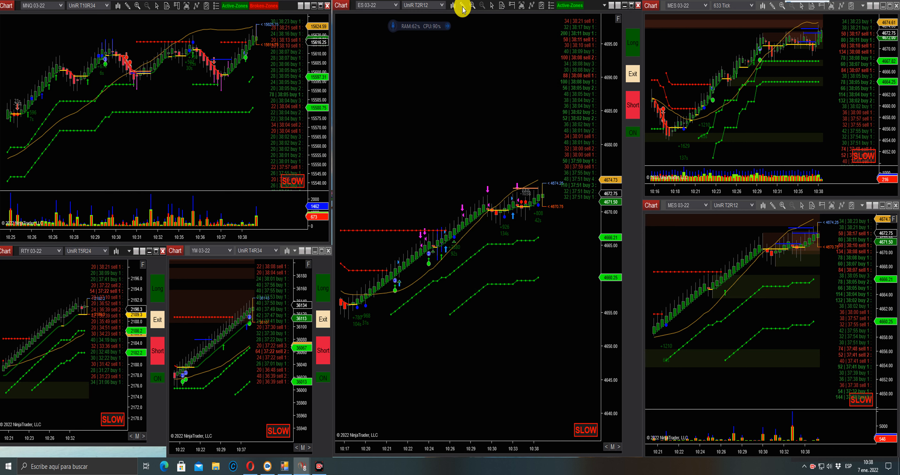
left_click(463, 6)
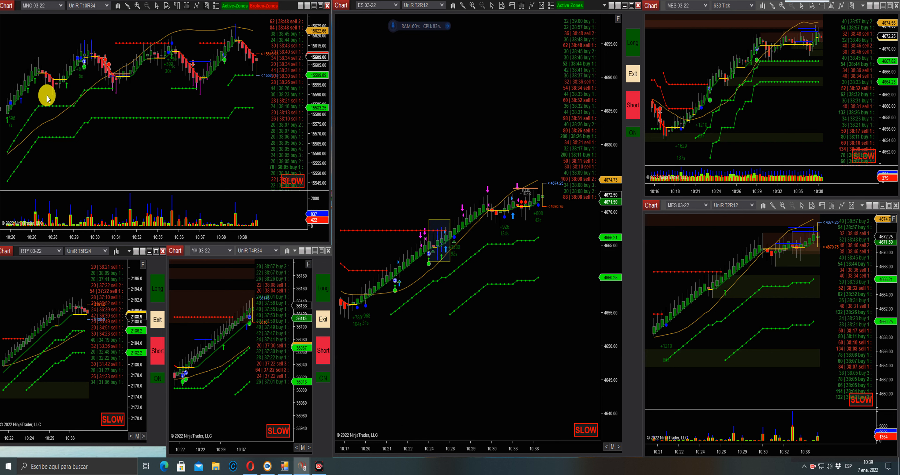
mouse_move(208, 146)
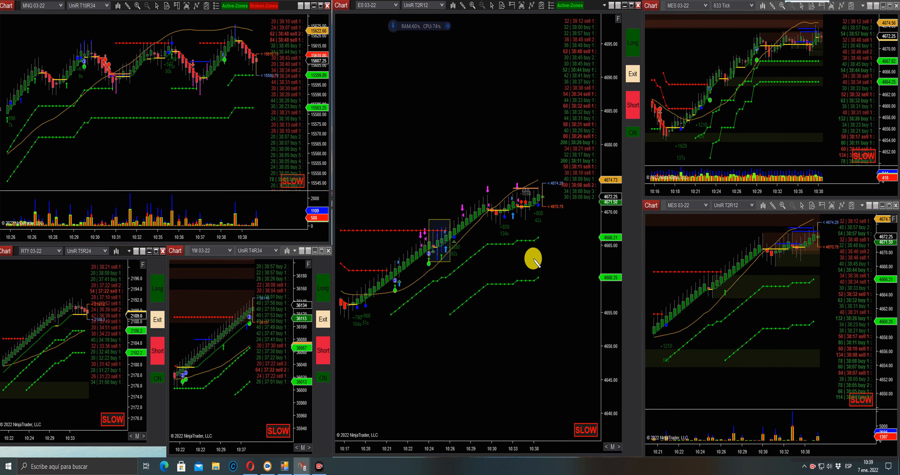
mouse_move(502, 221)
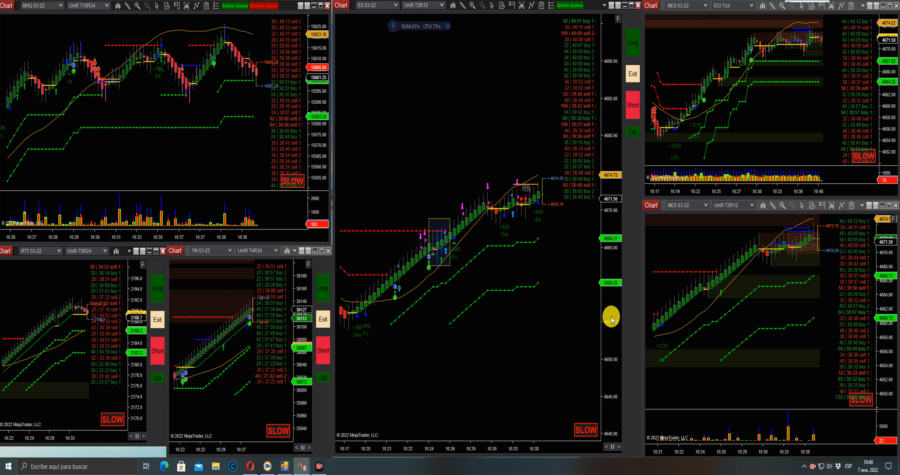
mouse_move(519, 257)
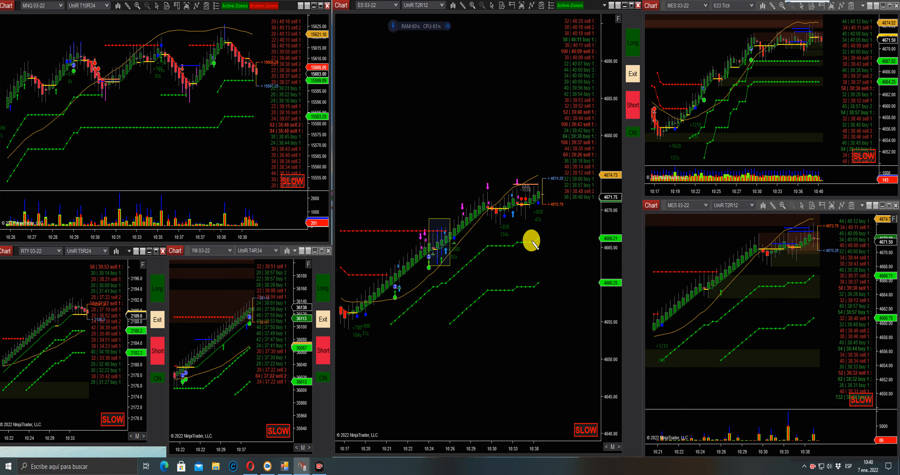
mouse_move(488, 373)
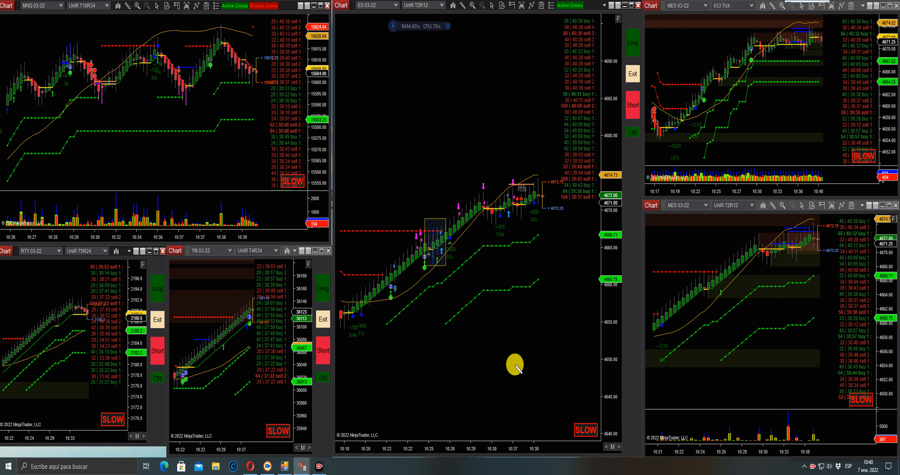
mouse_move(442, 235)
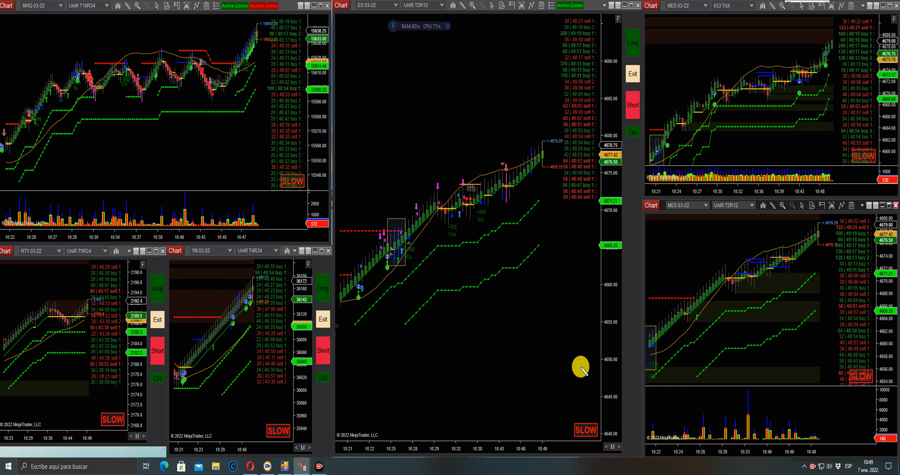
mouse_move(85, 99)
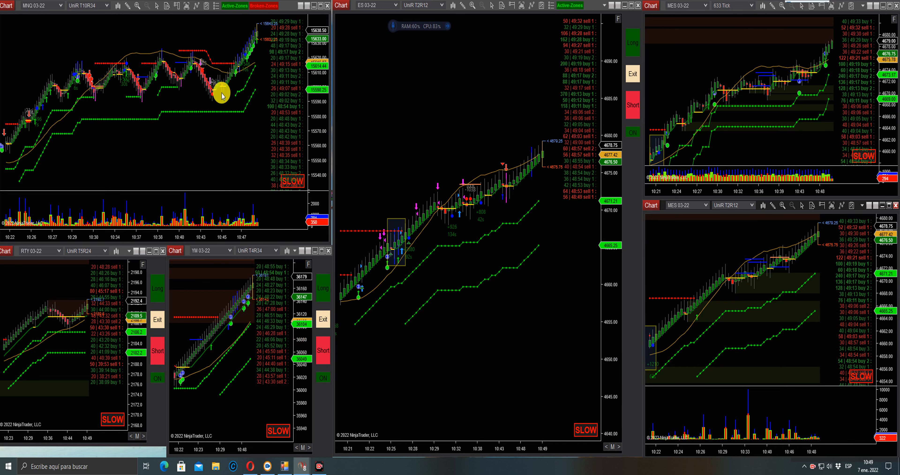
mouse_move(228, 198)
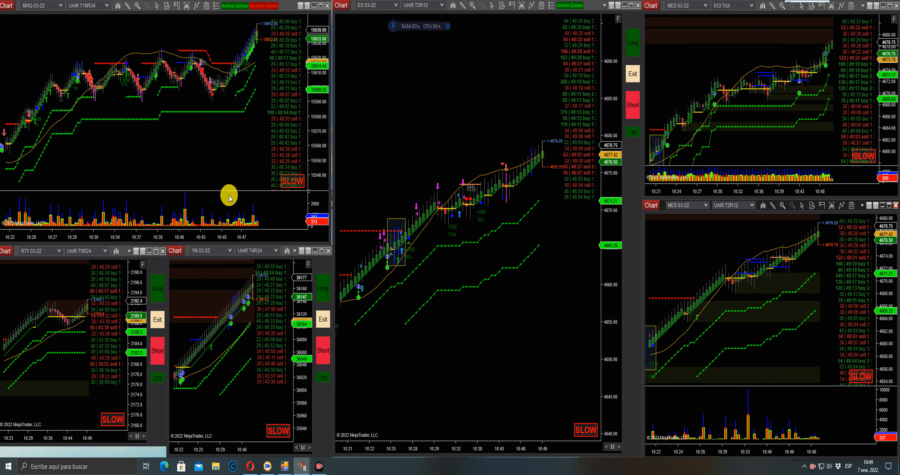
mouse_move(229, 333)
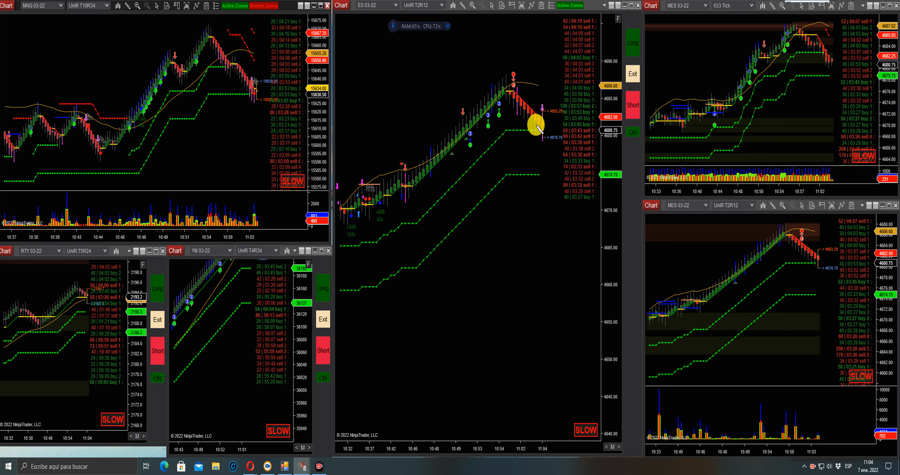
mouse_move(551, 158)
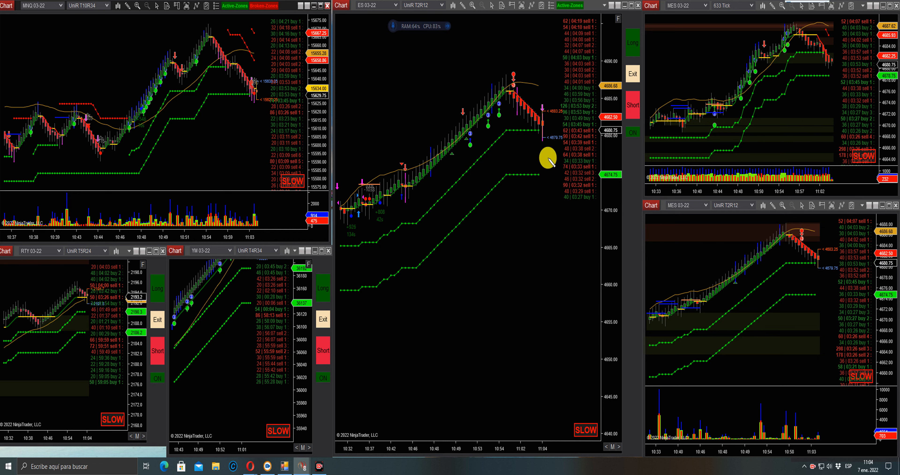